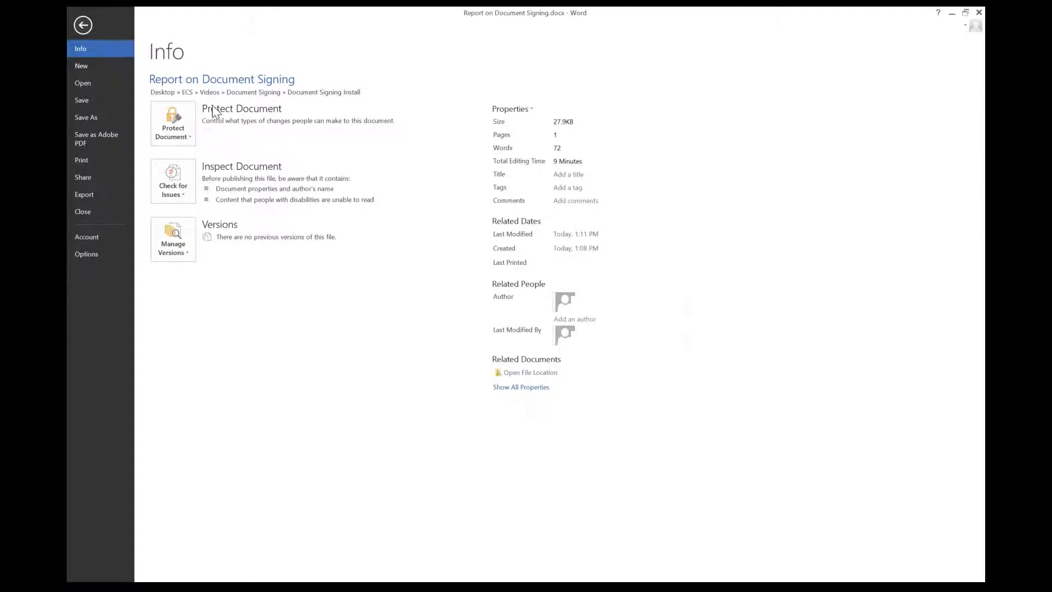
# Step: Start adding an invisible digital signature from the Protect Document menu
pyautogui.click(172, 123)
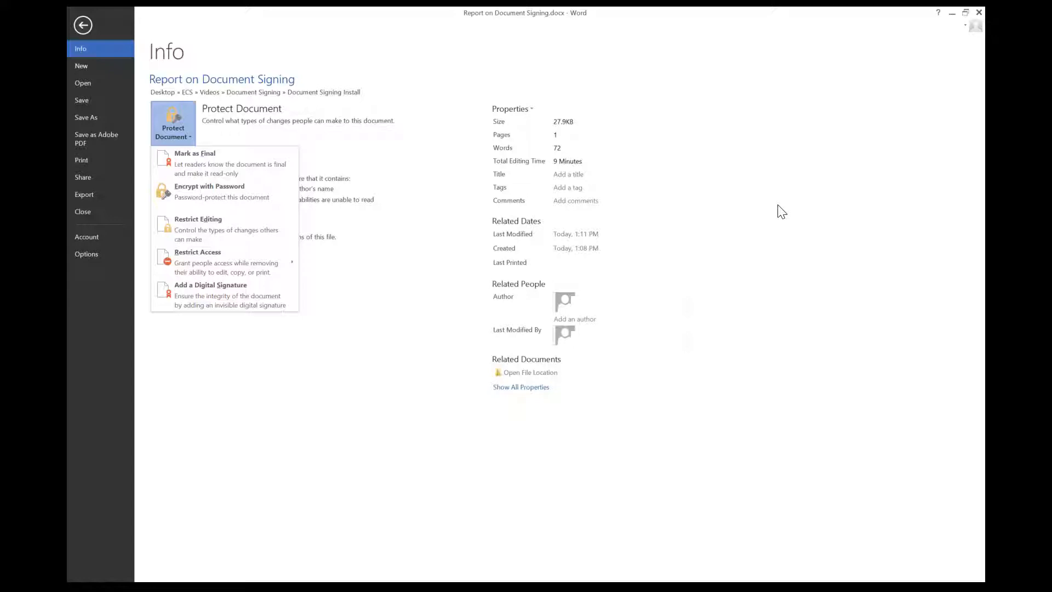
pyautogui.moveTo(185, 298)
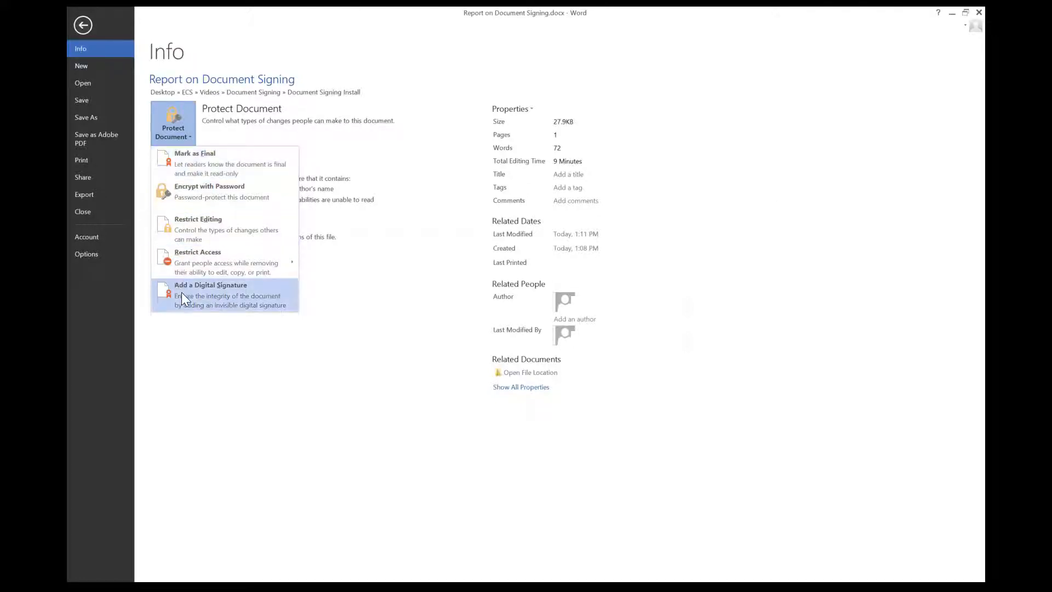
pyautogui.click(210, 284)
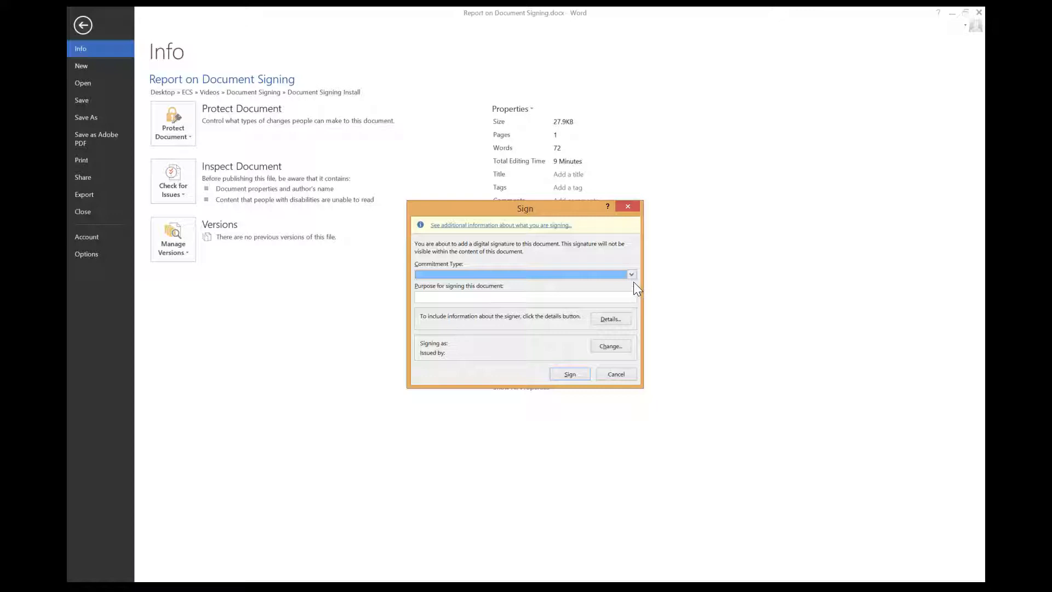
# Step: Set commitment type 'Created and approved this document' and purpose 'Authenticate', viewing signer details
pyautogui.click(630, 274)
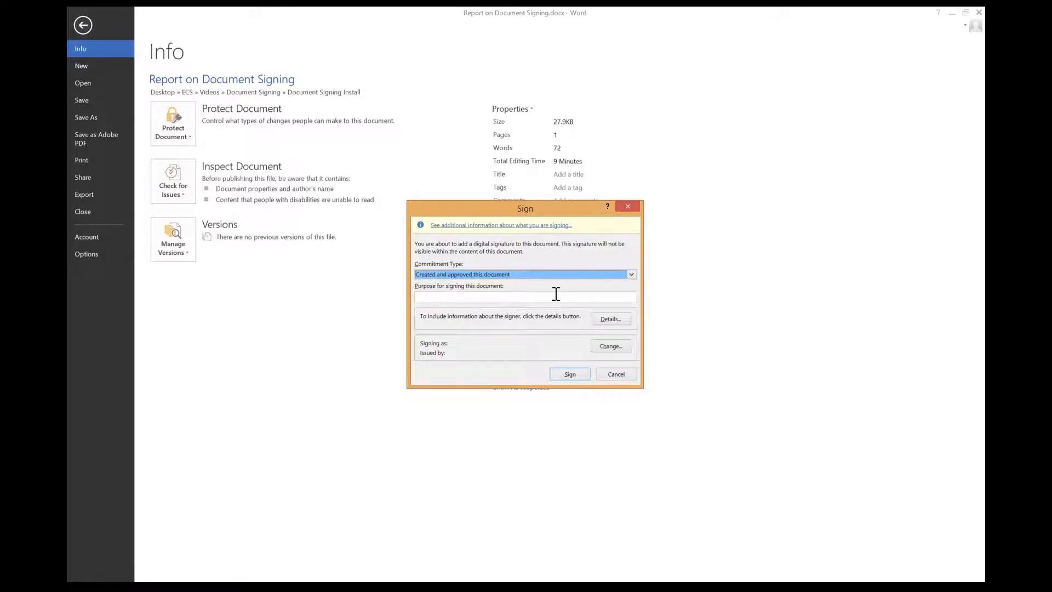
pyautogui.write('Authenticate')
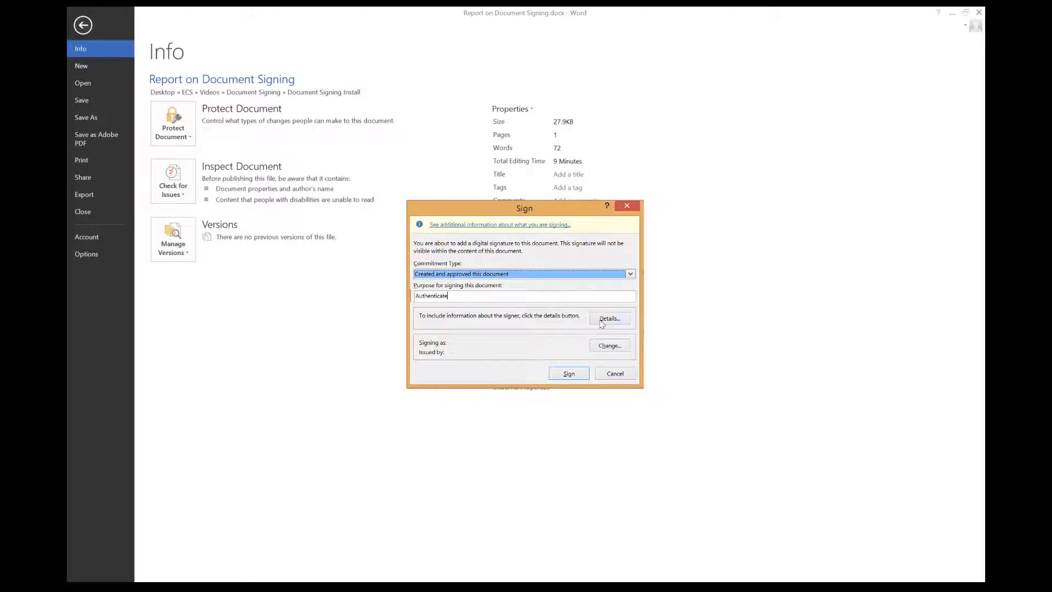
pyautogui.click(607, 318)
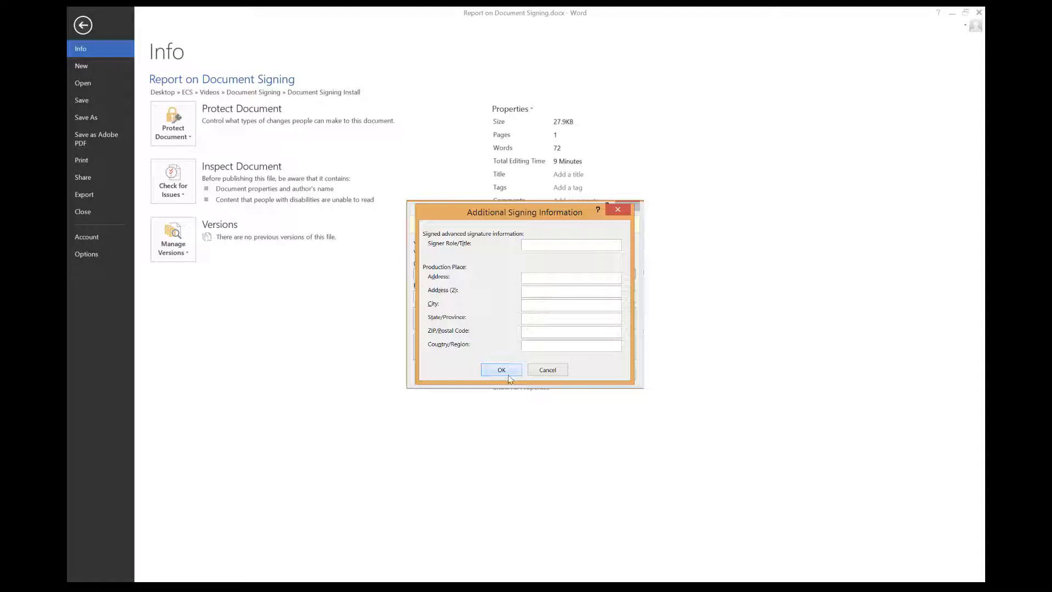
pyautogui.click(501, 370)
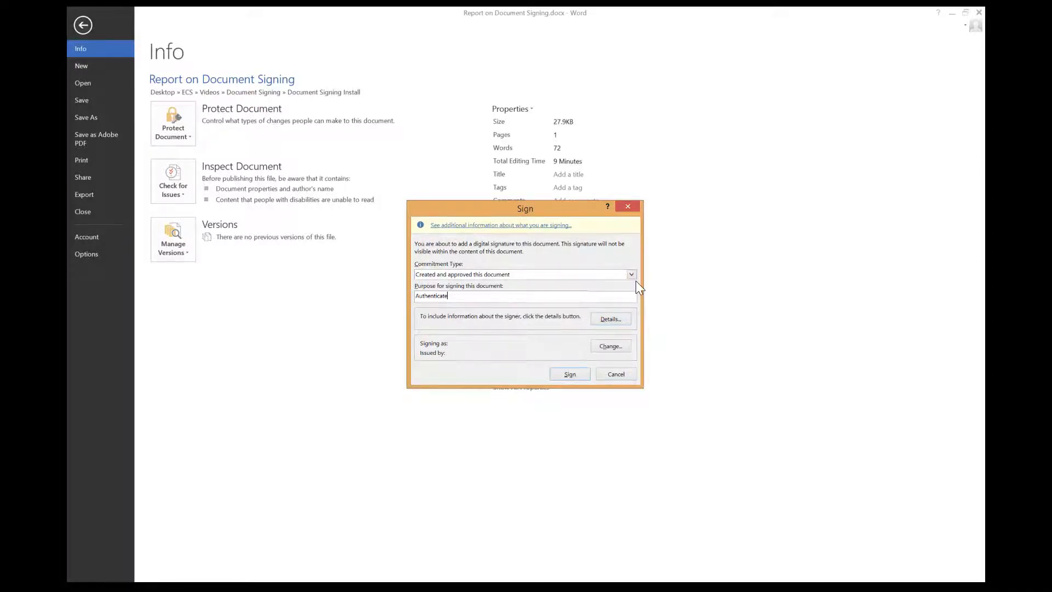
pyautogui.moveTo(609, 346)
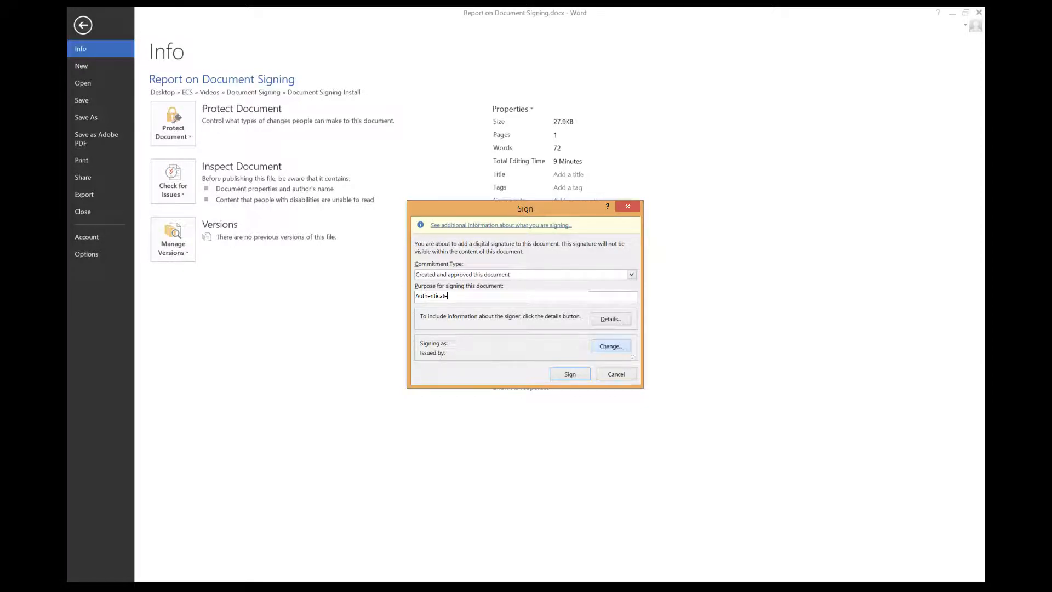
# Step: Switch the signing certificate to the one issued by Entrust Class 3 Client CA
pyautogui.click(610, 346)
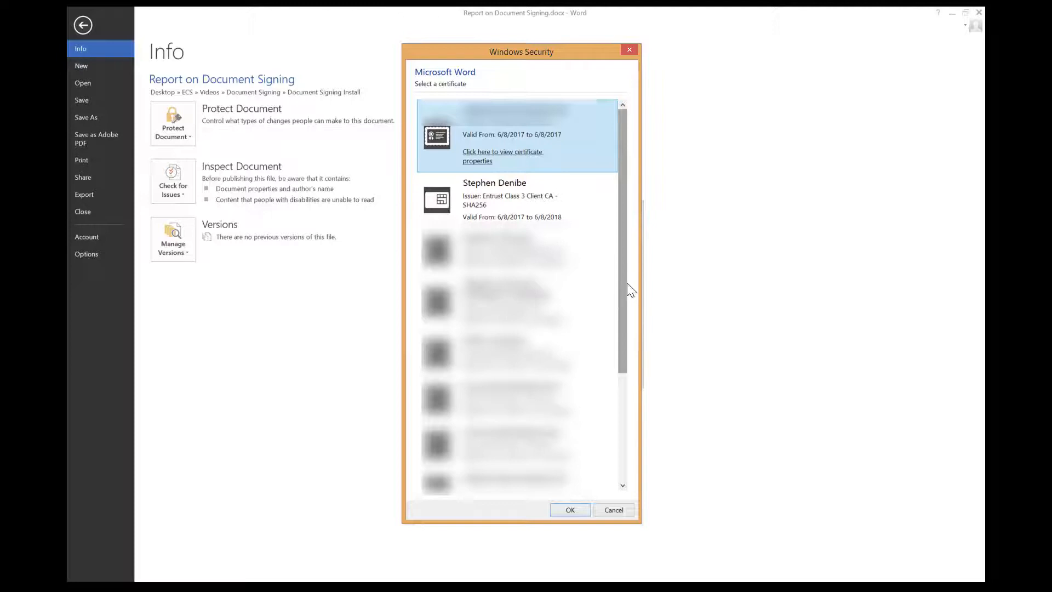
pyautogui.click(517, 185)
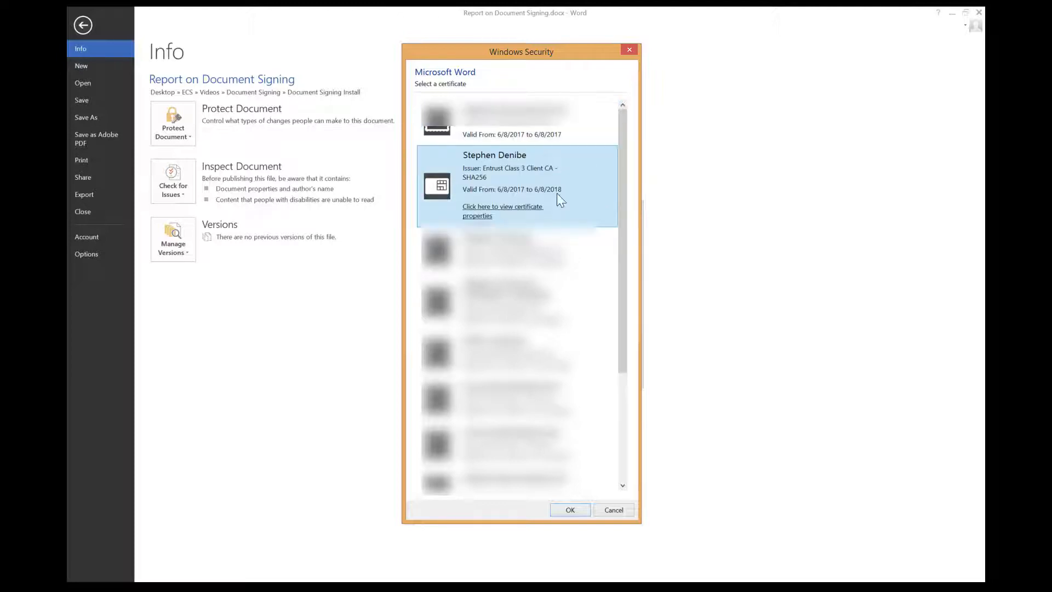
pyautogui.click(569, 510)
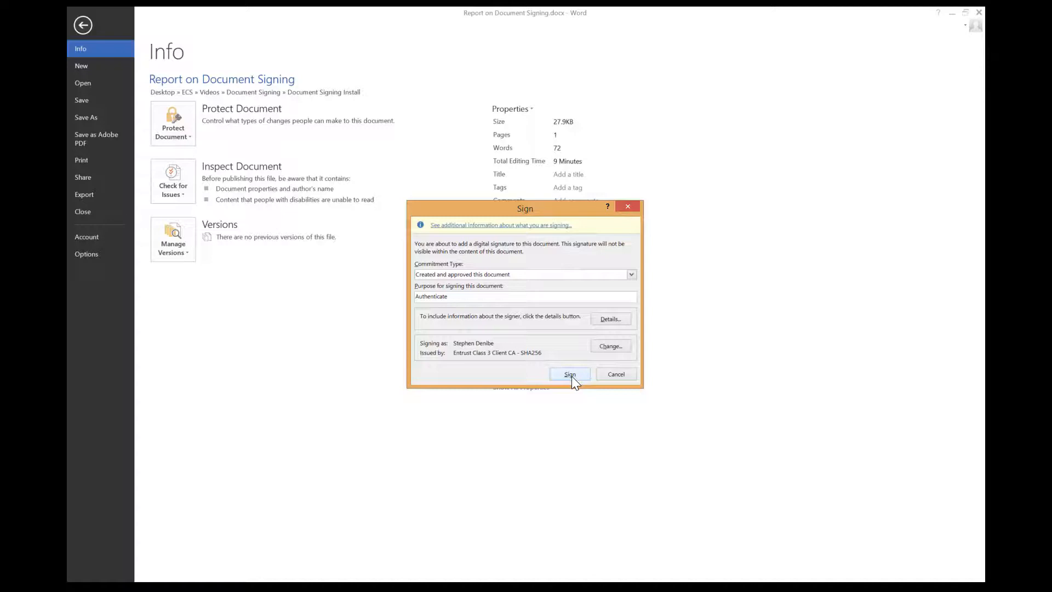
# Step: Apply the signature and acknowledge the Signature Confirmation message
pyautogui.click(568, 373)
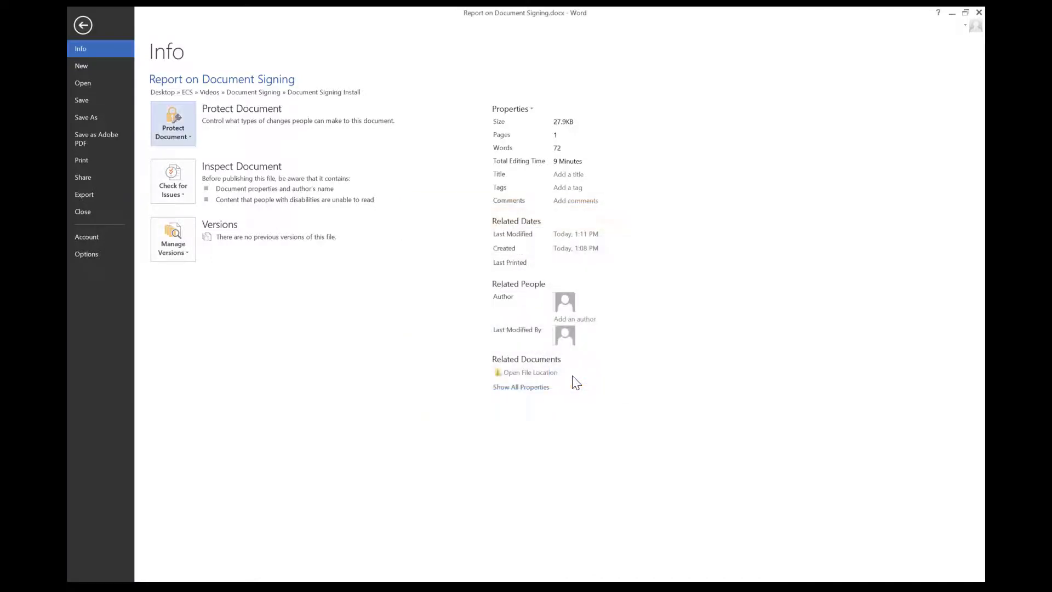
pyautogui.click(173, 122)
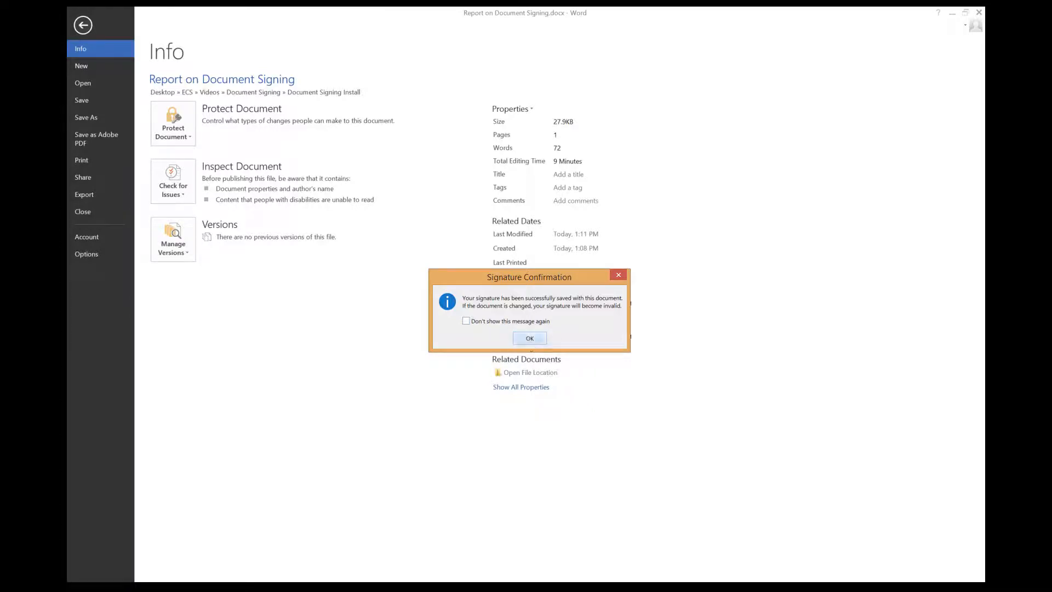
pyautogui.click(530, 337)
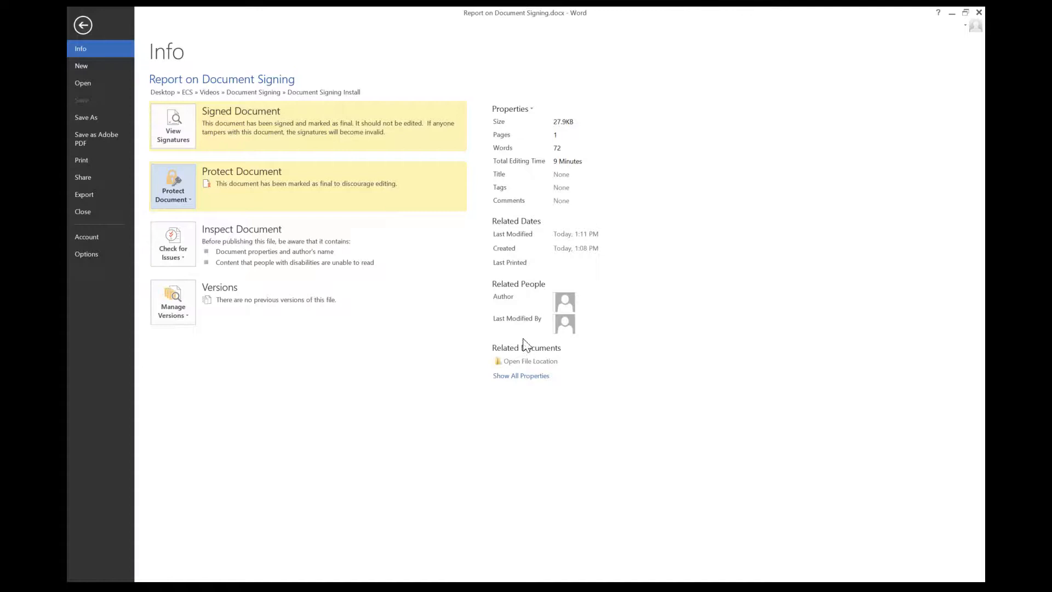
pyautogui.click(83, 25)
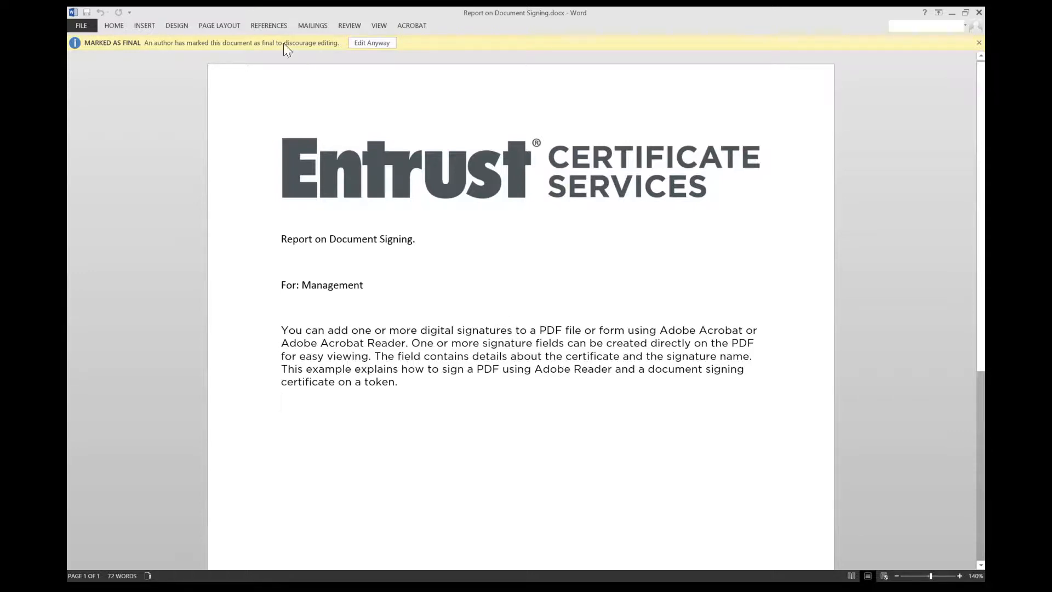
pyautogui.click(81, 25)
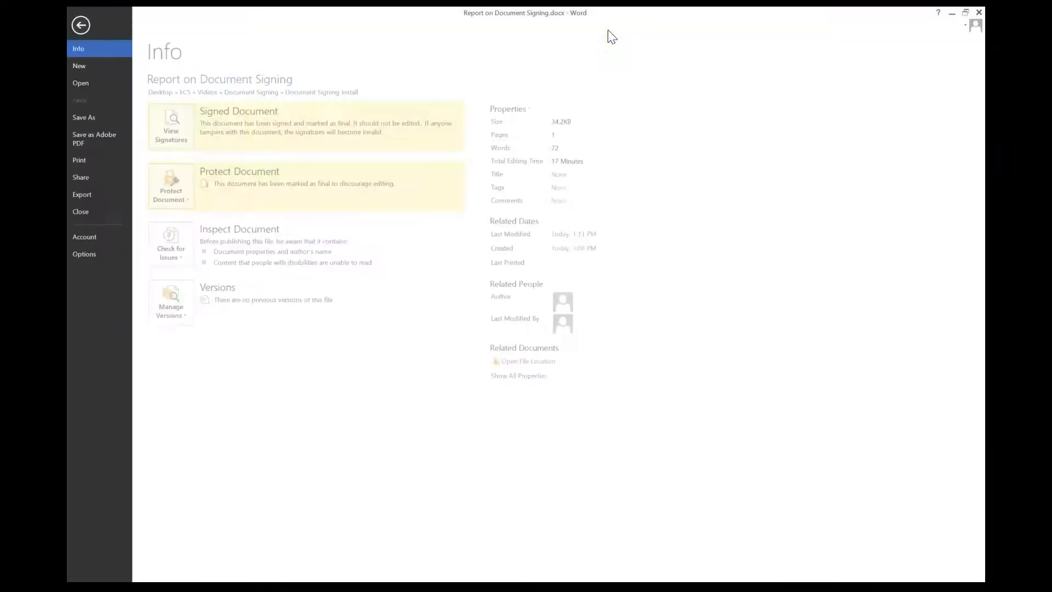